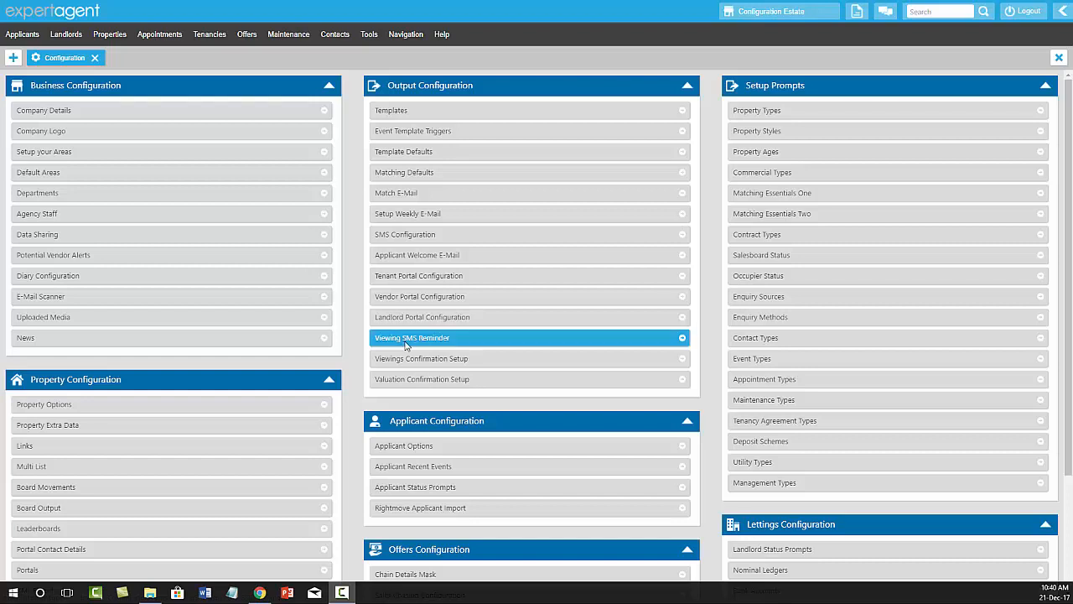
pyautogui.moveTo(424, 243)
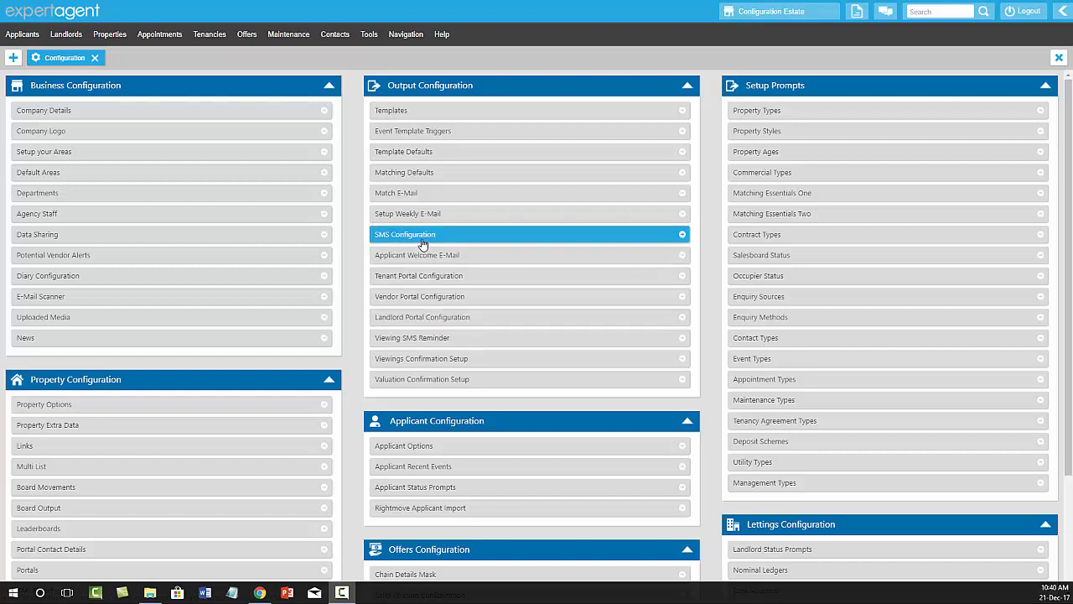
# Step: Set 'Send Message When Credits Drop Below' to 100 and view the alert recipient list
pyautogui.click(422, 234)
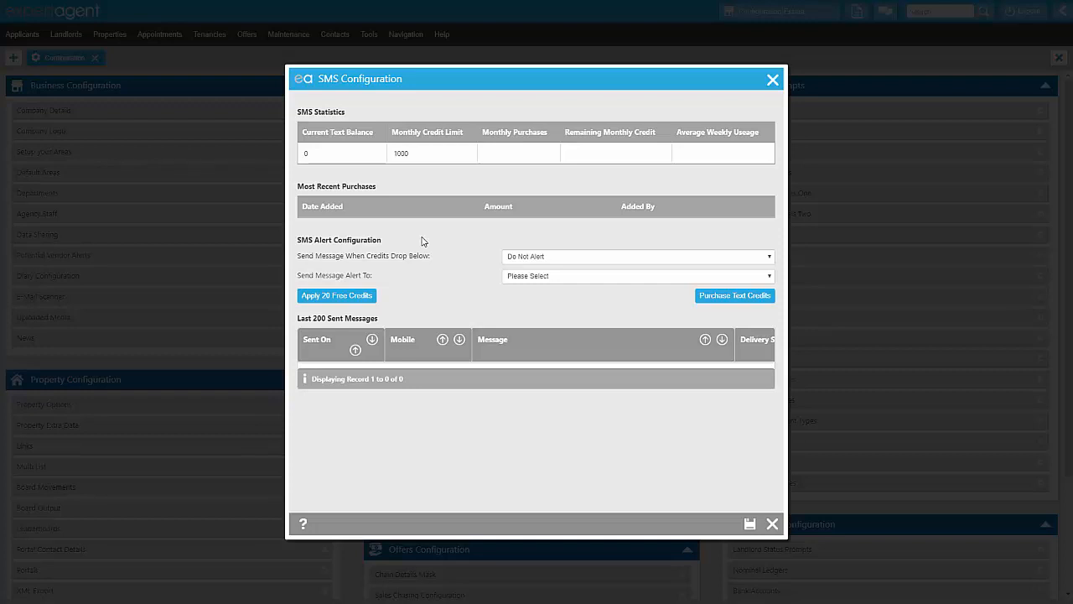
pyautogui.moveTo(396, 200)
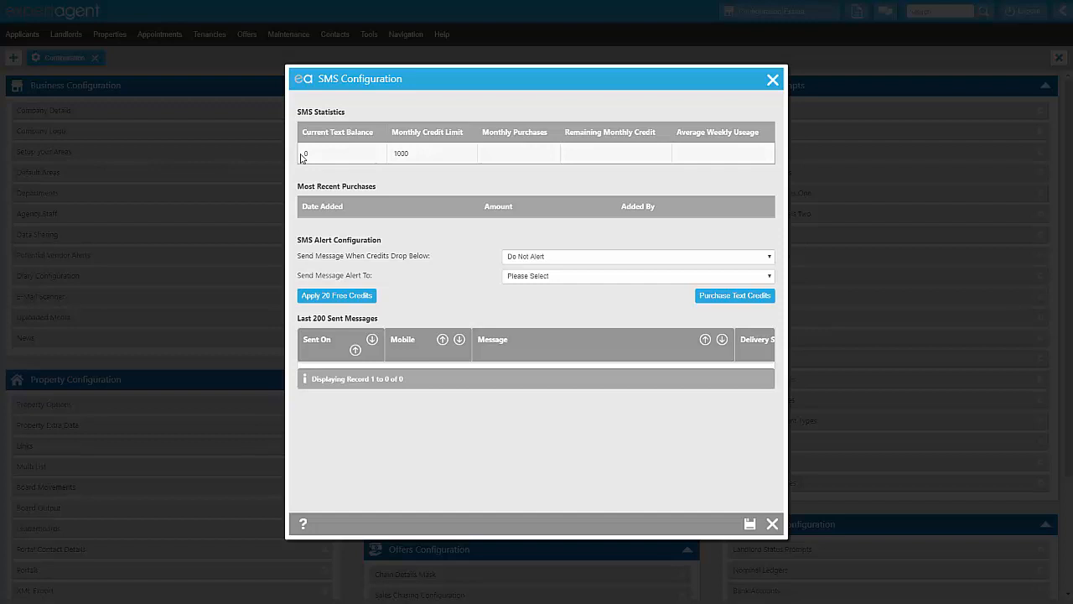
pyautogui.moveTo(557, 265)
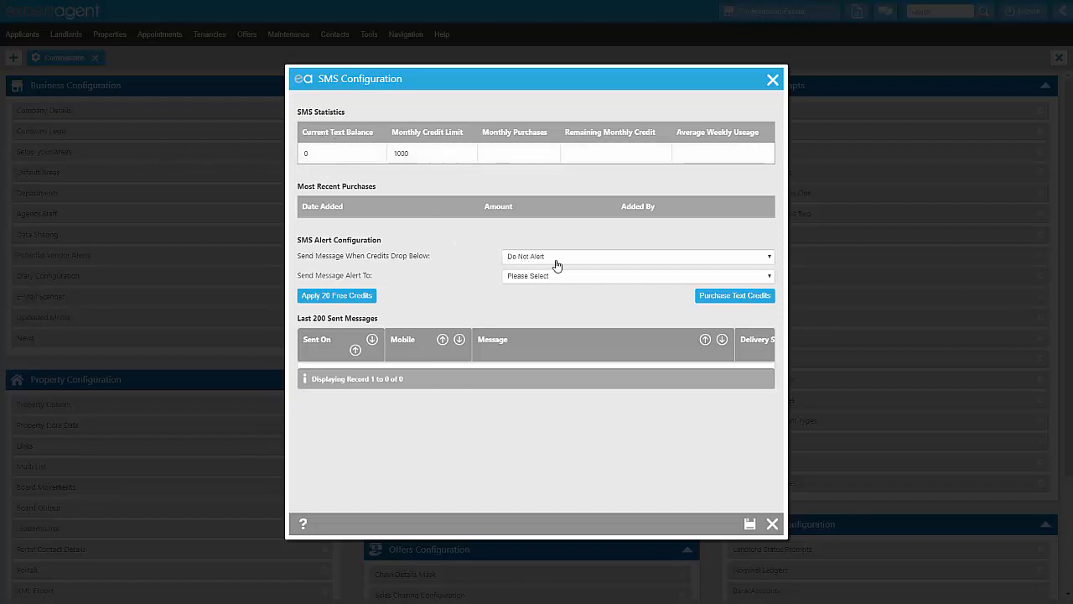
pyautogui.moveTo(573, 261)
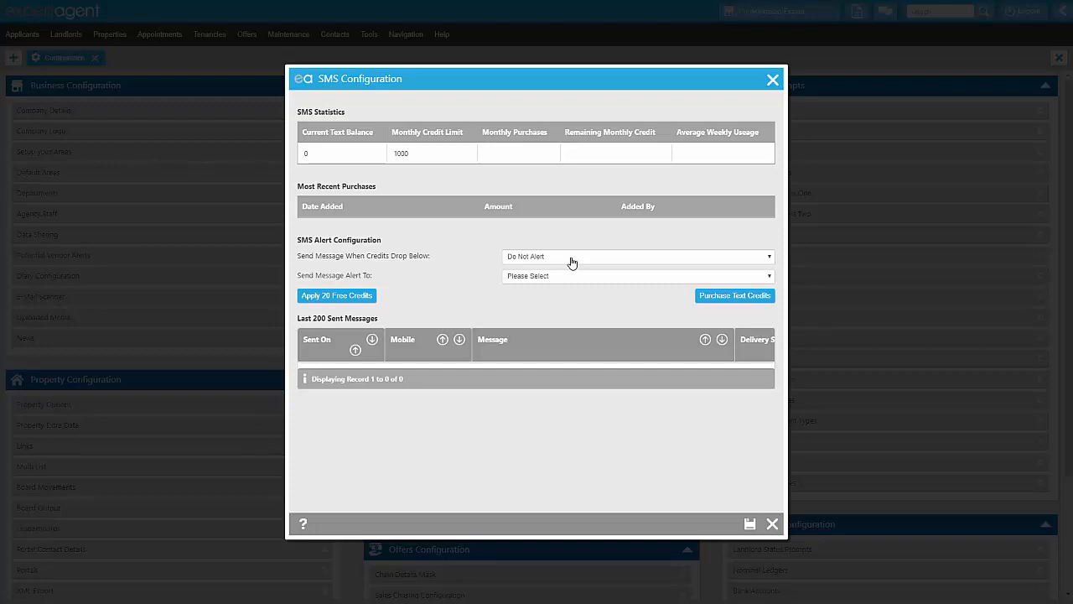
pyautogui.click(638, 256)
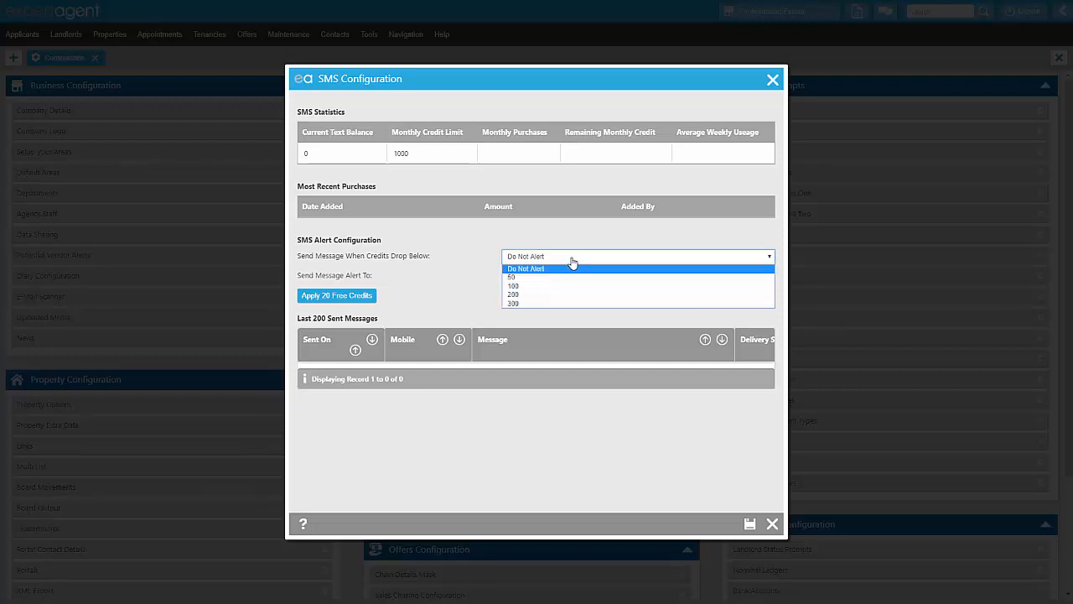
pyautogui.moveTo(573, 291)
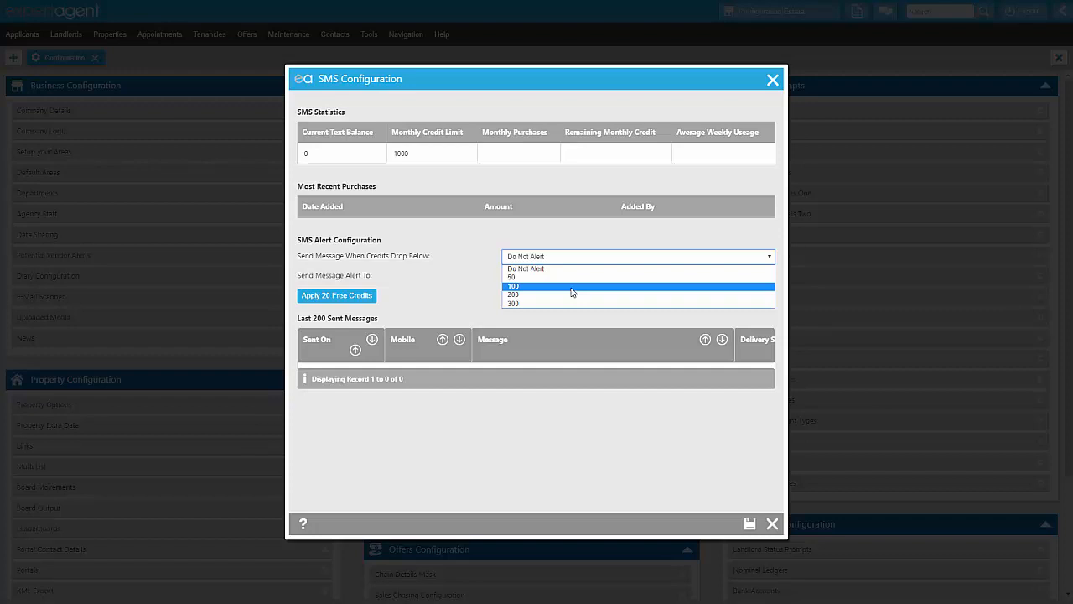
pyautogui.click(512, 286)
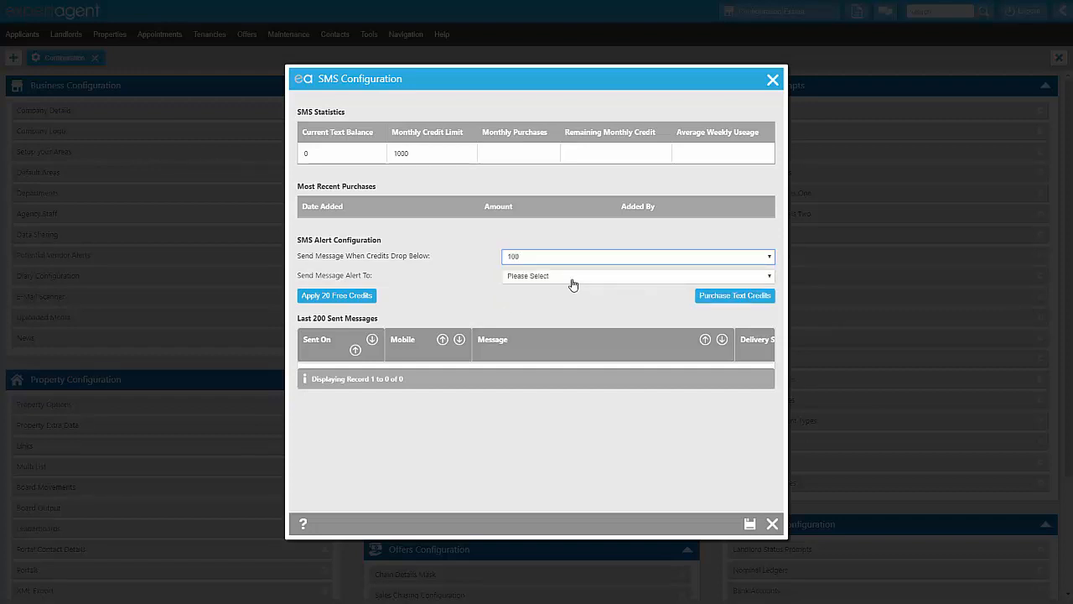
pyautogui.click(637, 275)
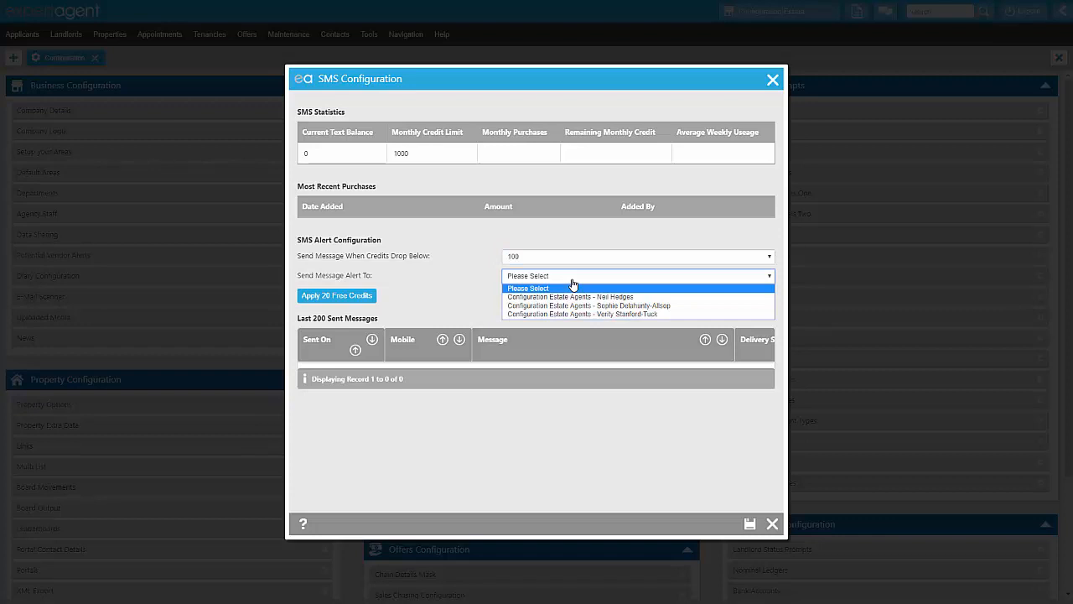
pyautogui.moveTo(638, 293)
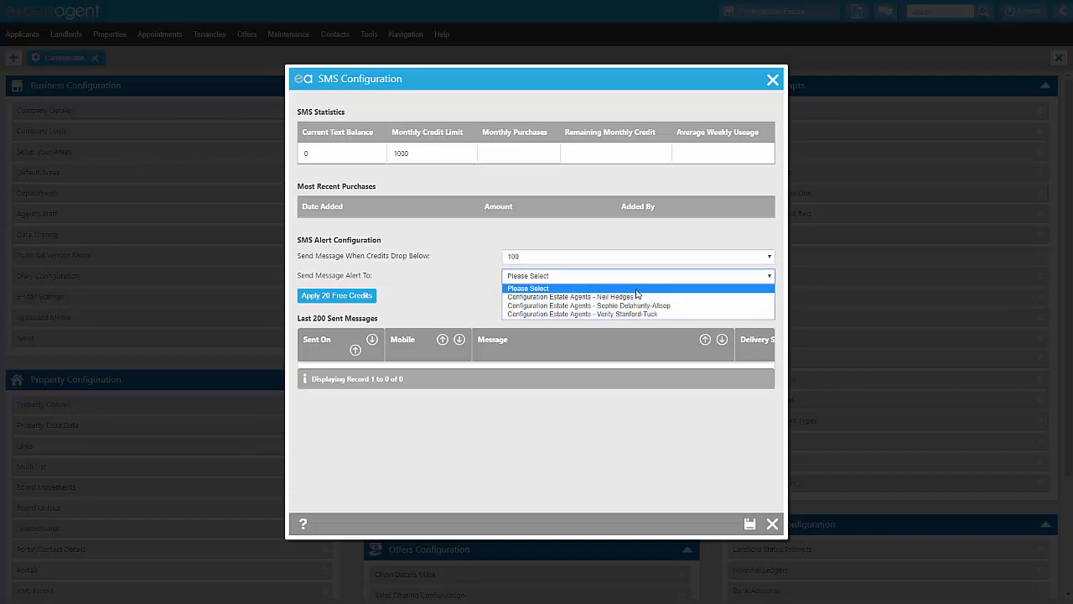
pyautogui.moveTo(642, 293)
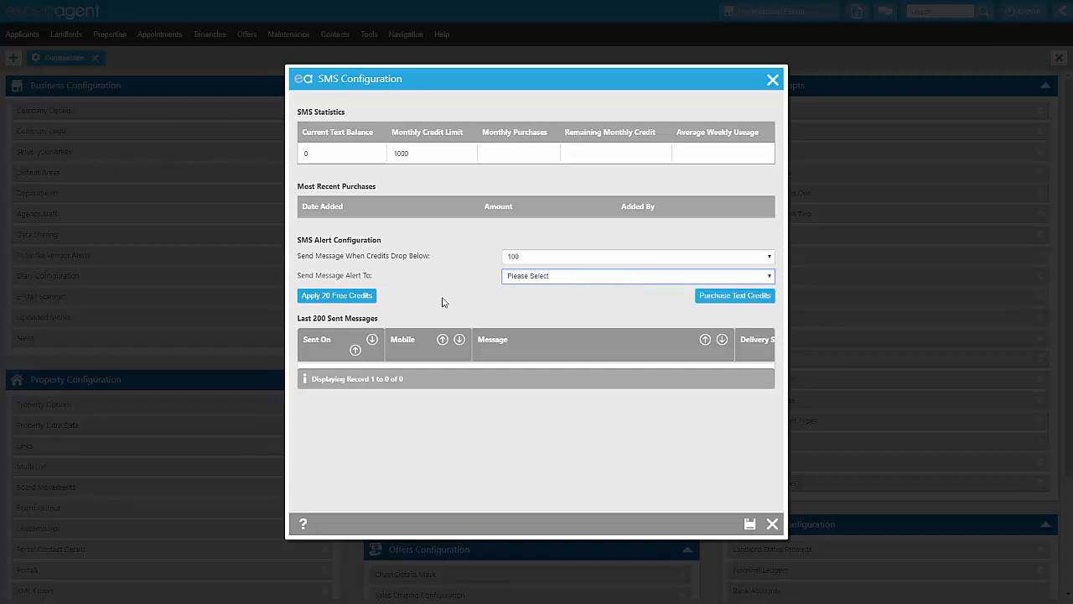
pyautogui.moveTo(423, 304)
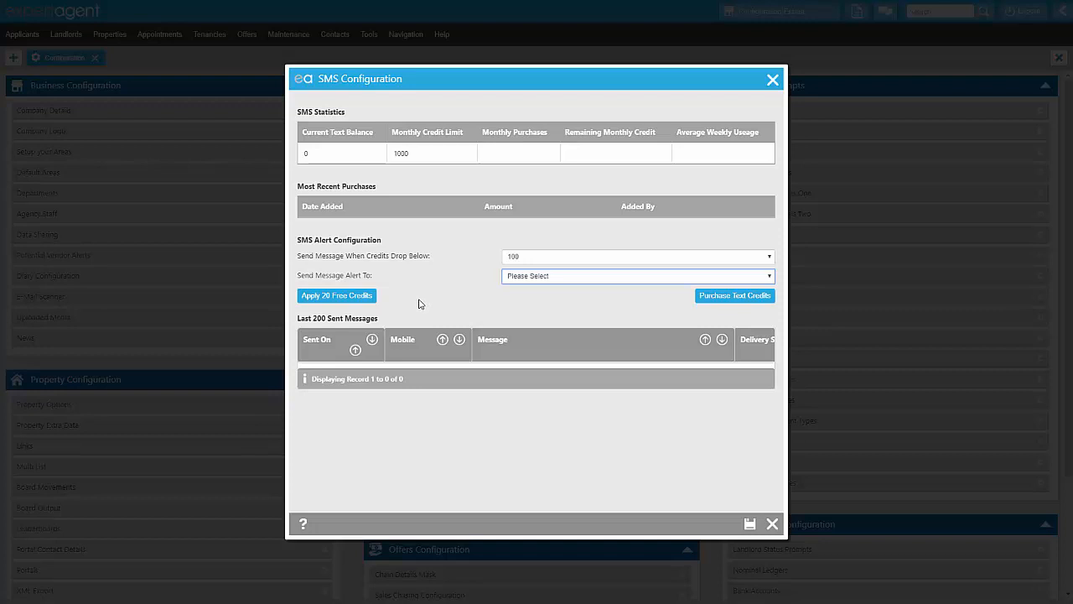
pyautogui.moveTo(352, 308)
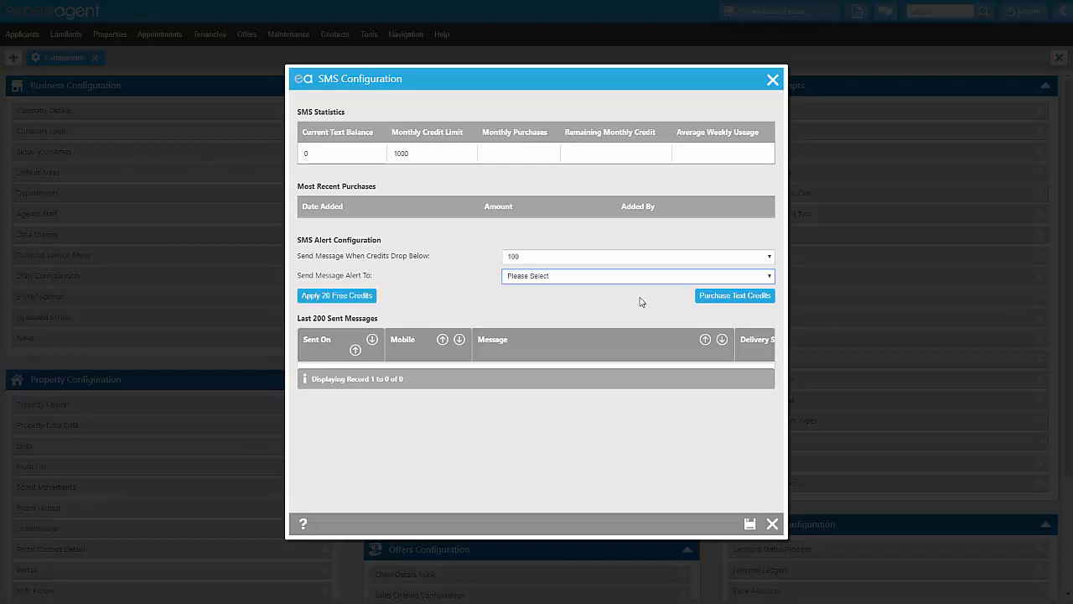
pyautogui.moveTo(734, 296)
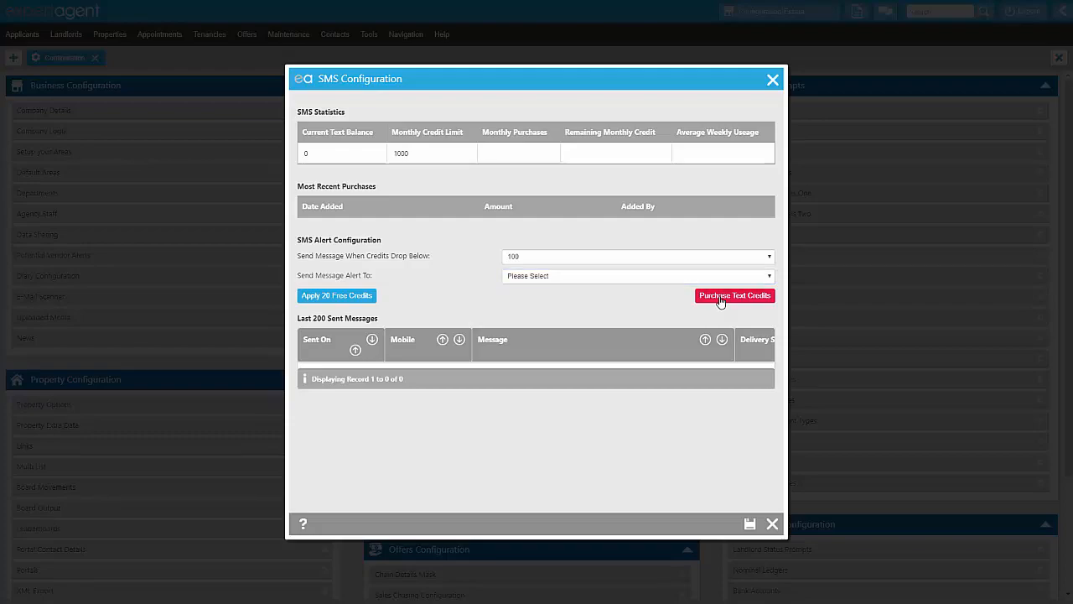
# Step: Open Purchase Text Credits and choose 500 for both number and confirmation of credits
pyautogui.click(734, 295)
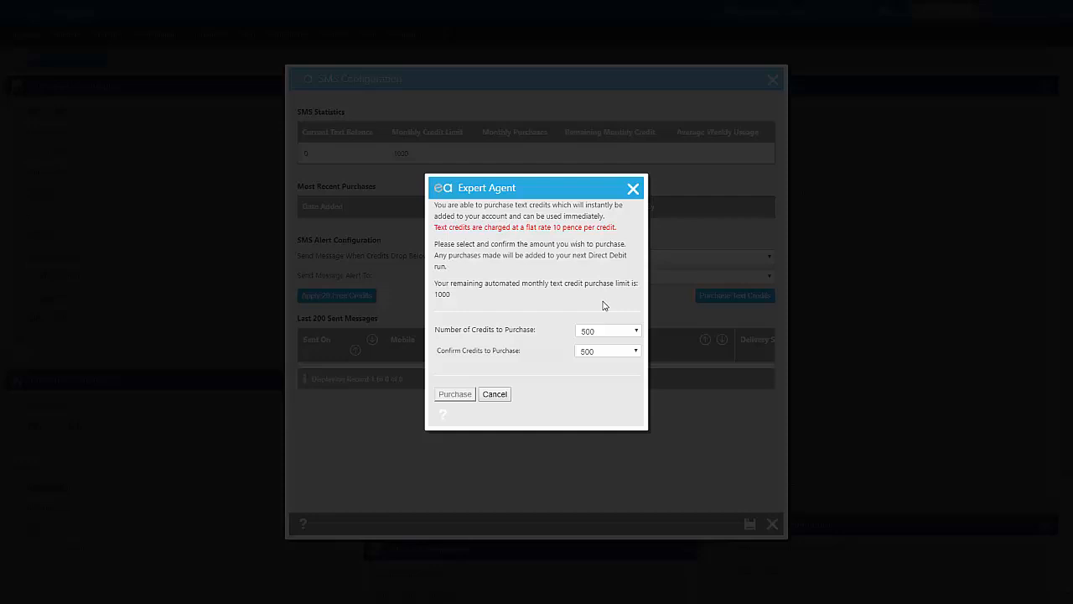
pyautogui.moveTo(601, 337)
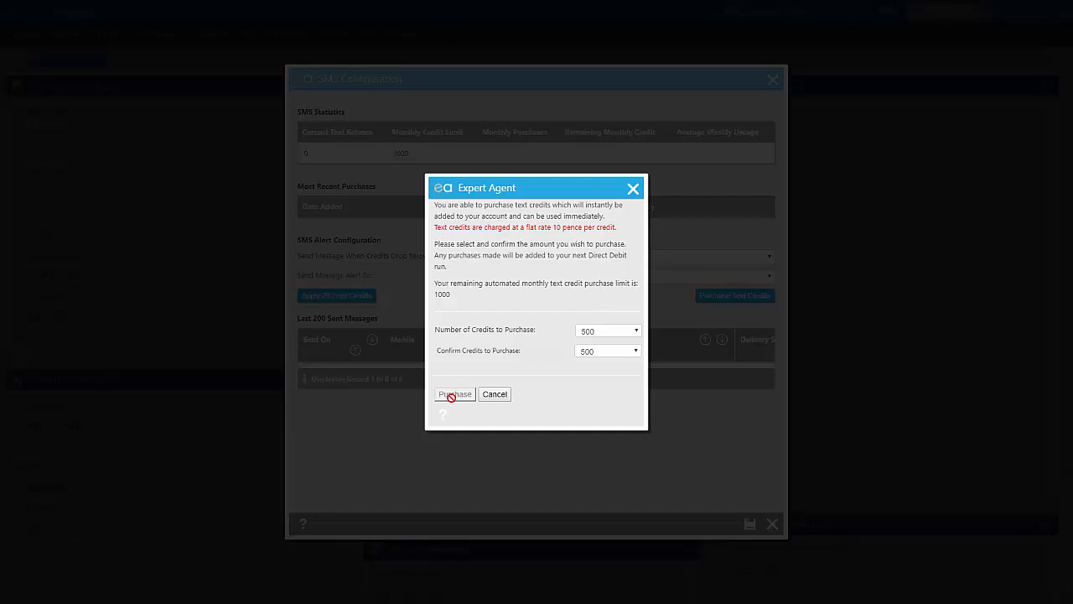
pyautogui.moveTo(596, 336)
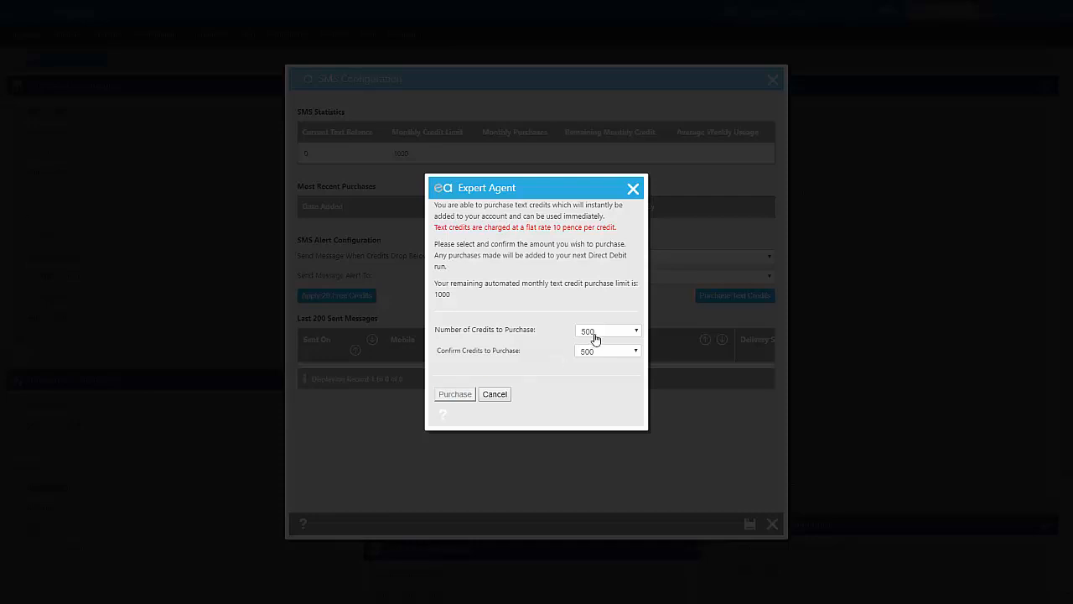
pyautogui.click(631, 331)
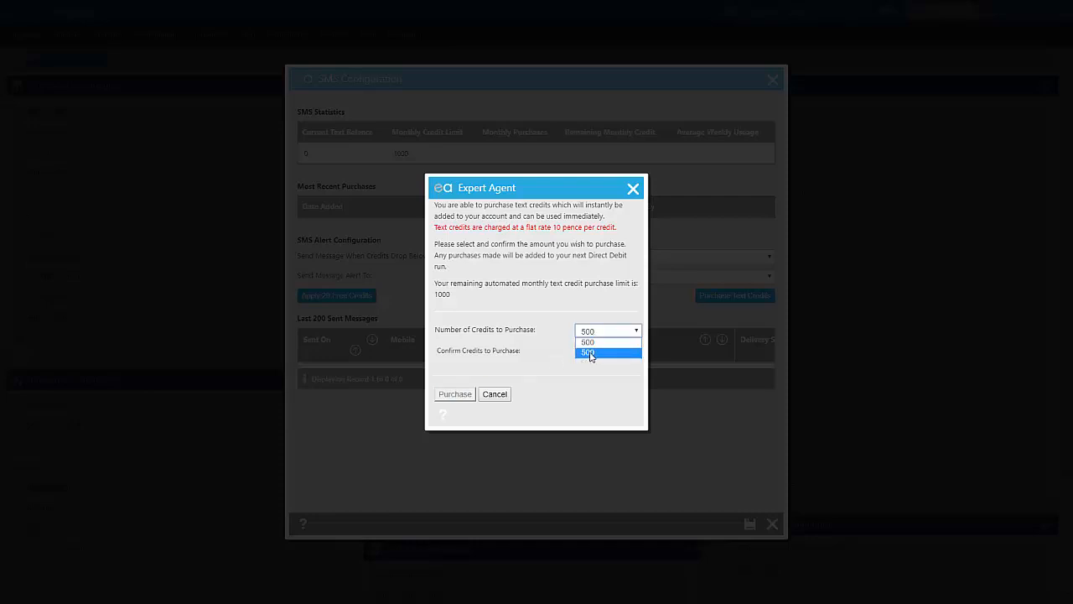
pyautogui.click(592, 352)
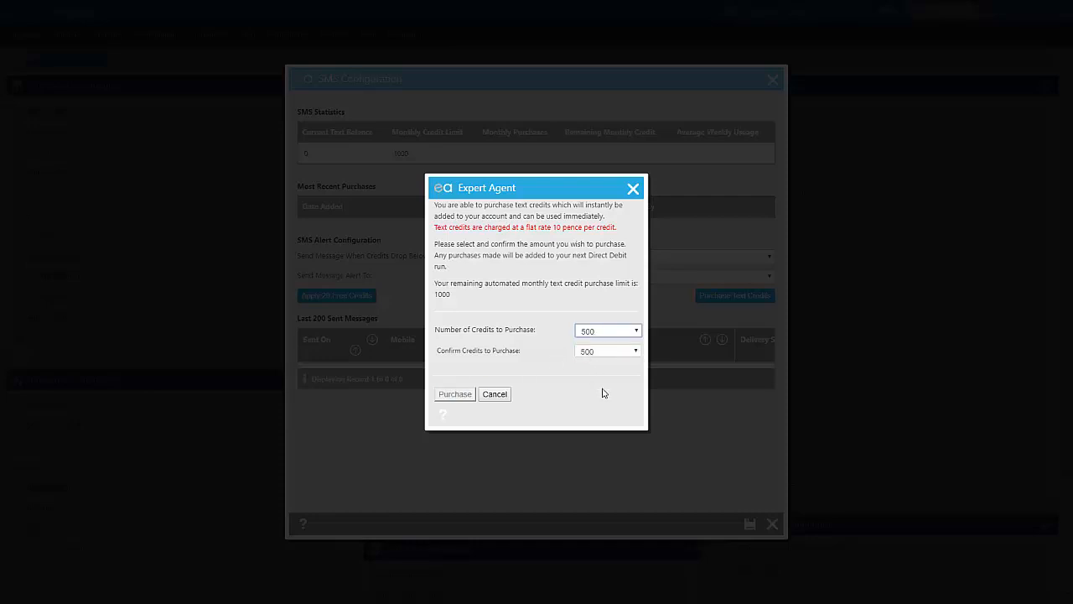
pyautogui.moveTo(605, 356)
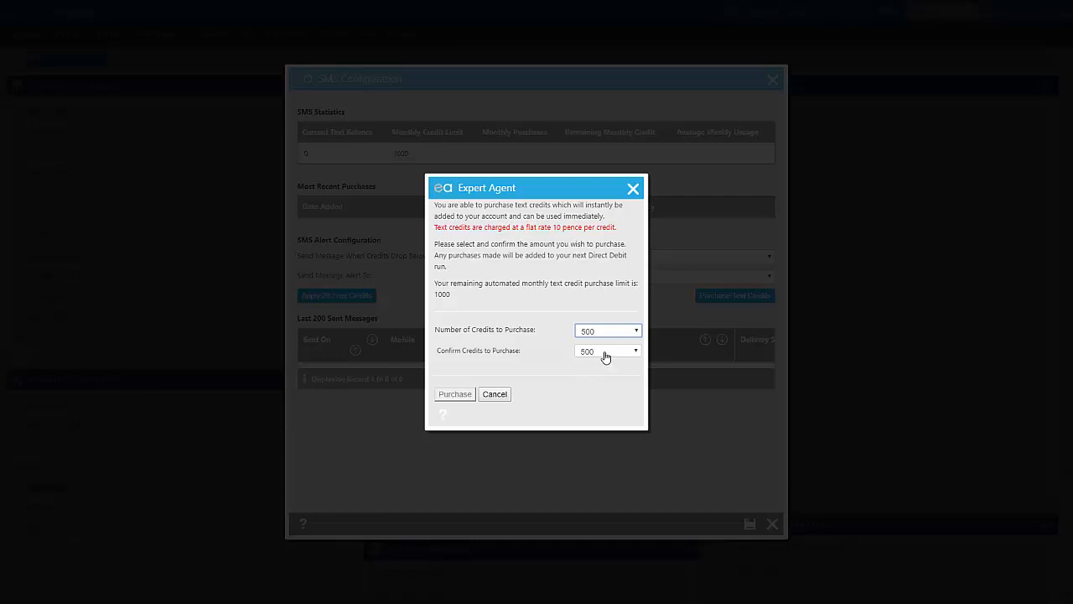
pyautogui.click(607, 351)
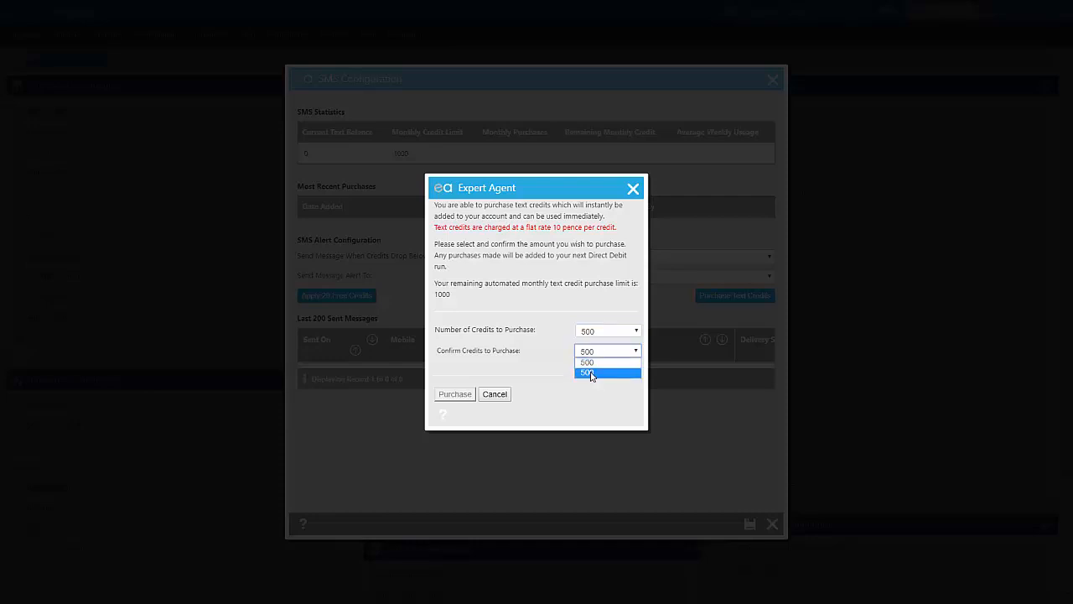
pyautogui.click(591, 372)
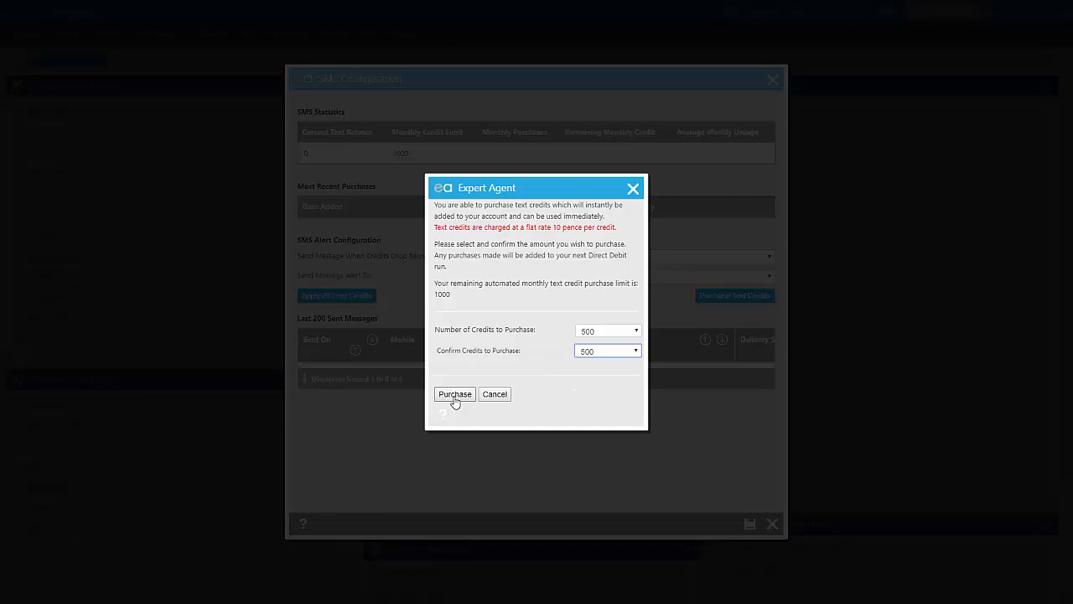
pyautogui.moveTo(455, 406)
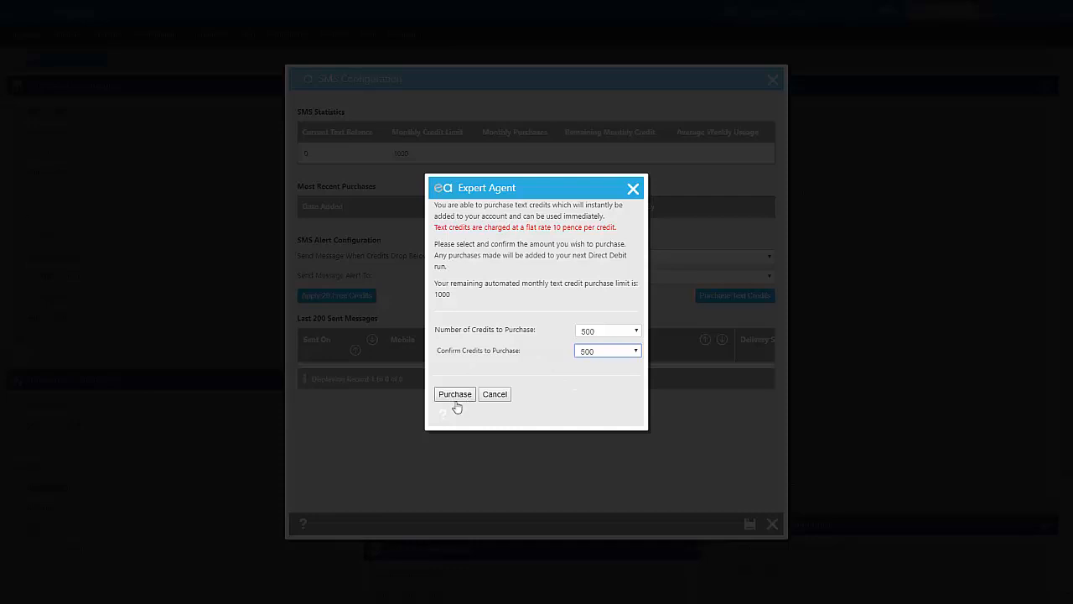
pyautogui.moveTo(633, 188)
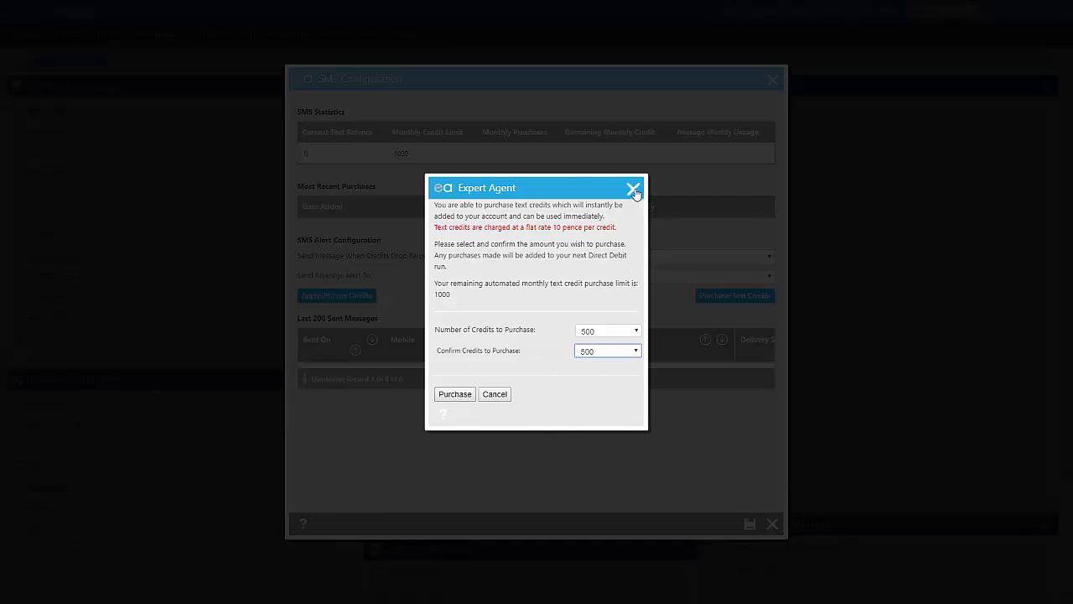
# Step: Close the text credit purchase form without buying anything
pyautogui.click(633, 188)
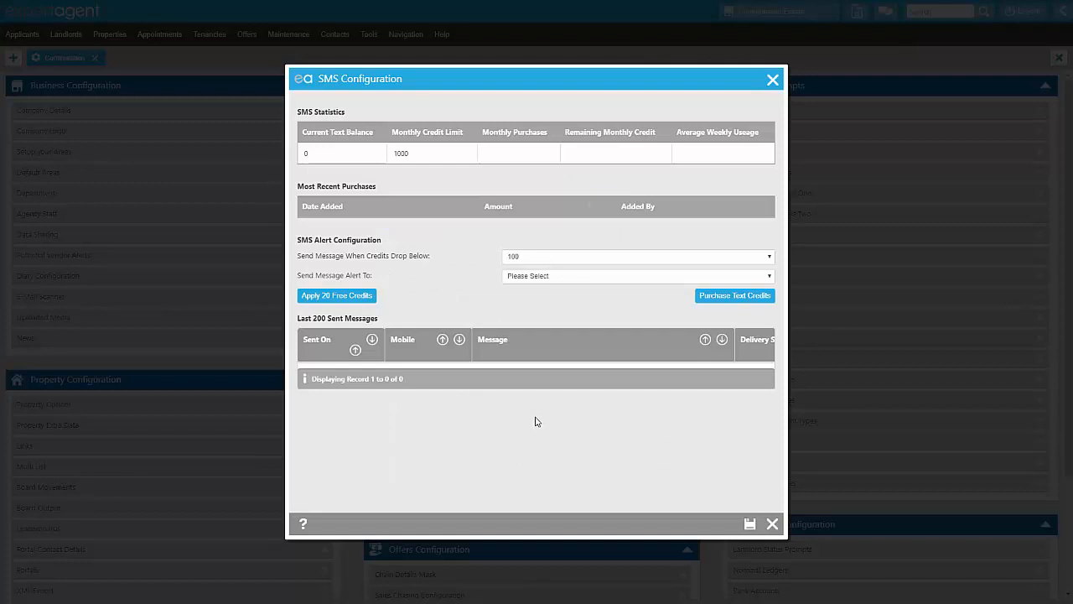
pyautogui.moveTo(433, 398)
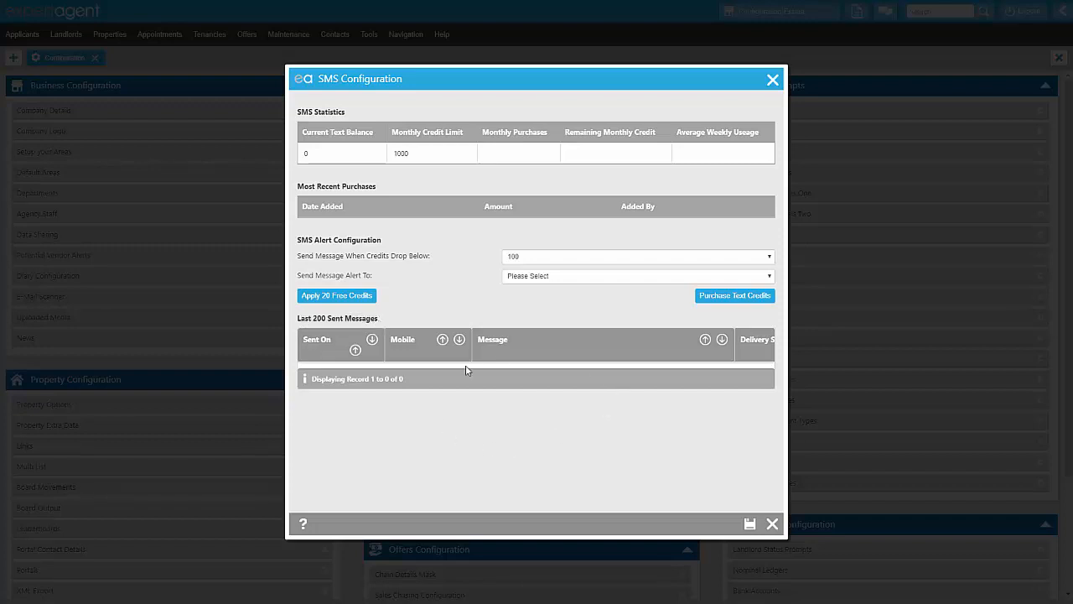
pyautogui.moveTo(611, 431)
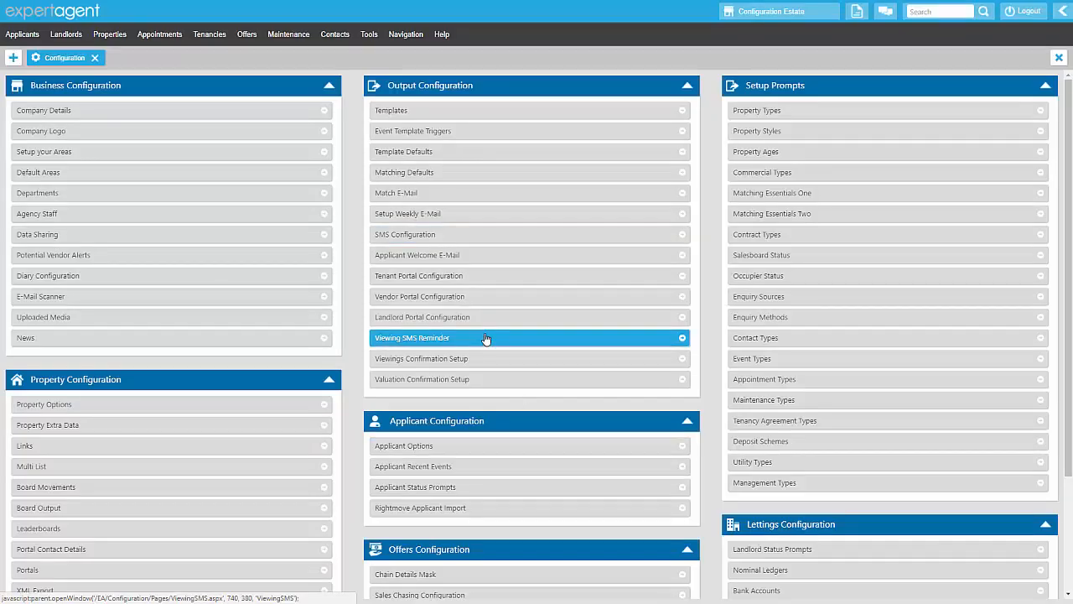
# Step: Open the Viewing SMS Reminder template and select the [property] merge code
pyautogui.click(486, 338)
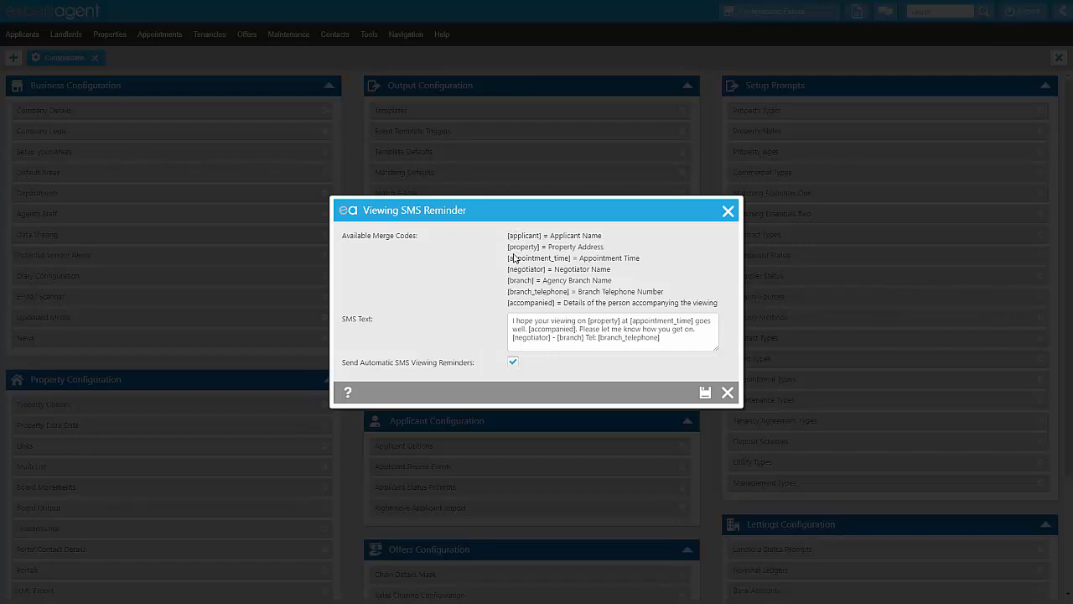
pyautogui.moveTo(520, 246)
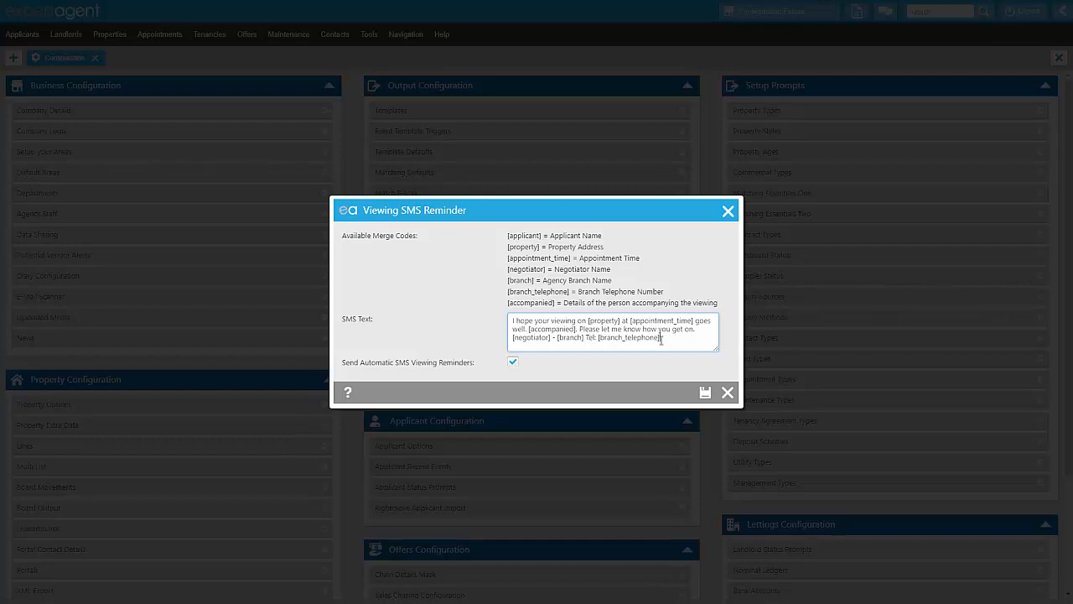
pyautogui.doubleClick(605, 322)
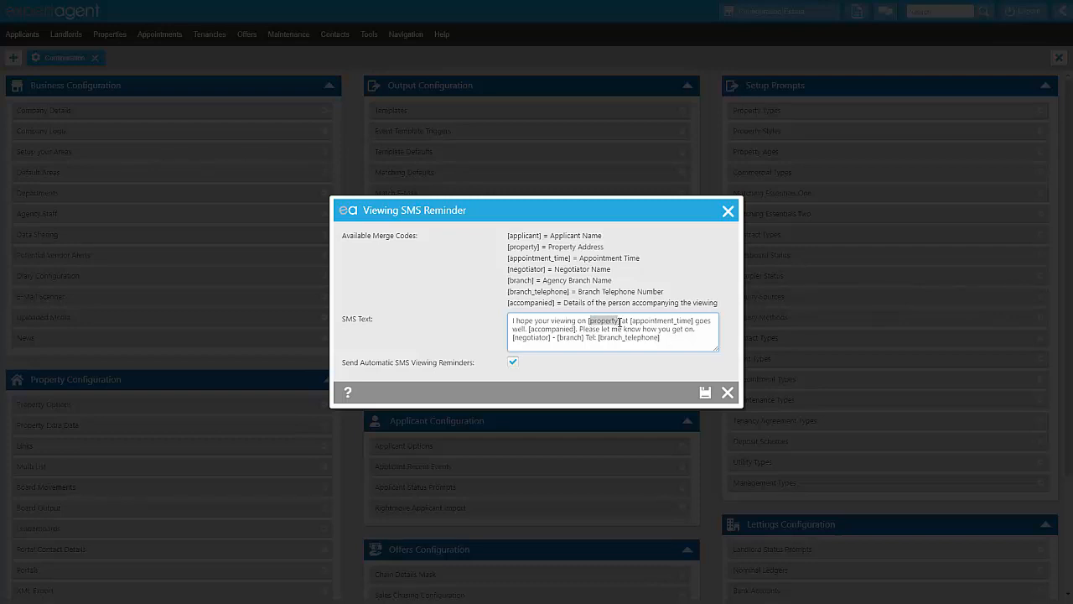